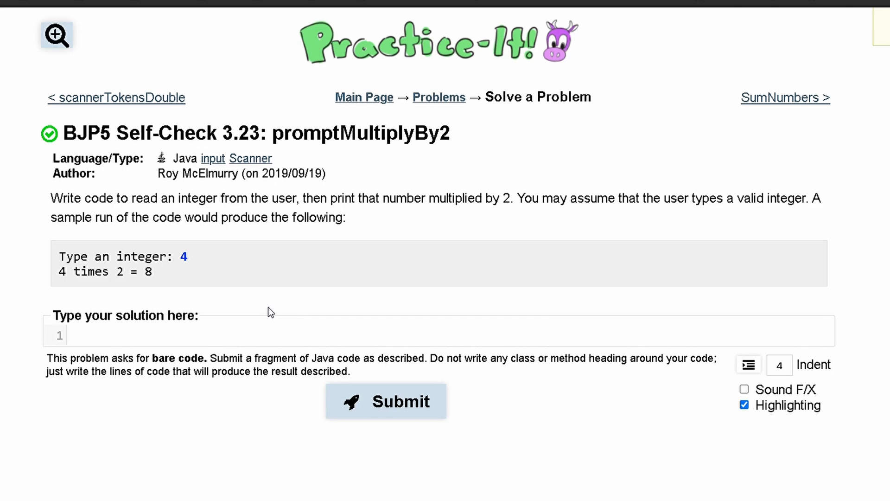
mouse_move(294, 312)
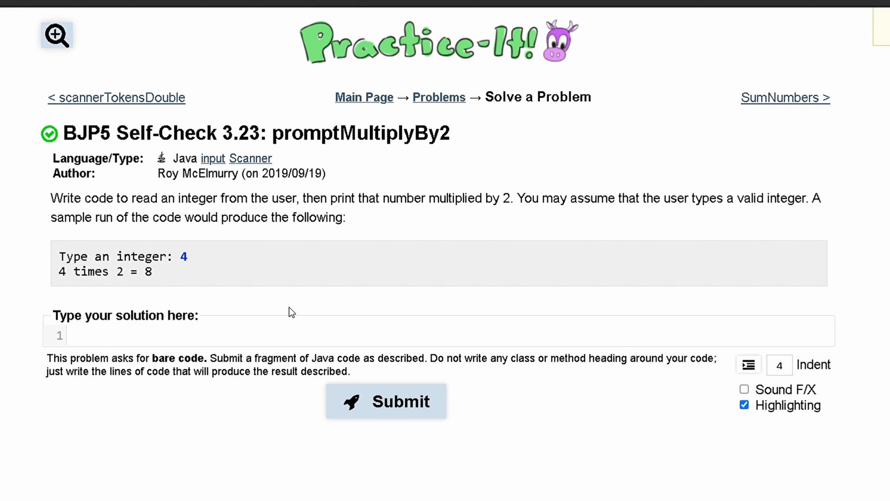
Write Scanner scan = new Scanner(System.in); as the first line, fixing a mistyped name along the way
text(S)
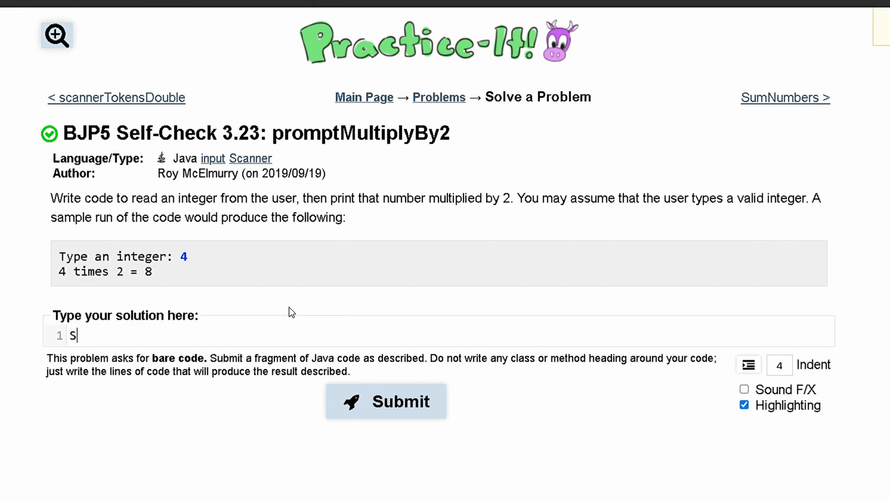
text(canner new)
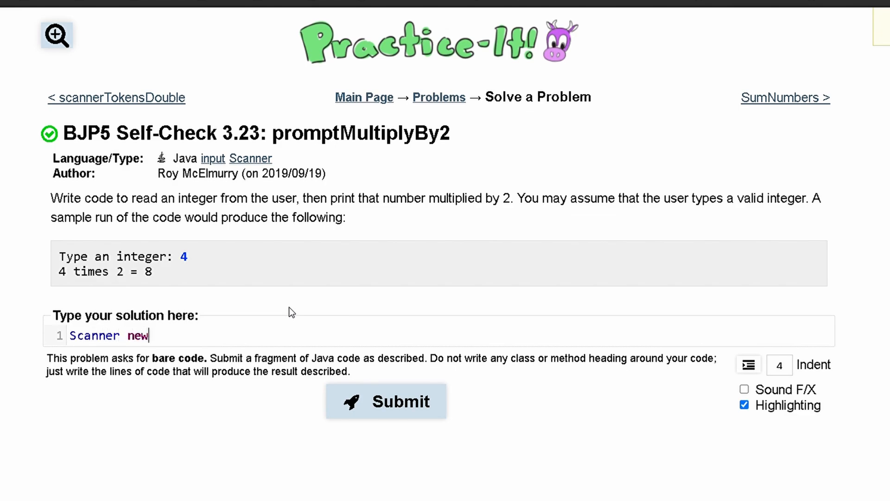
key(Backspace)
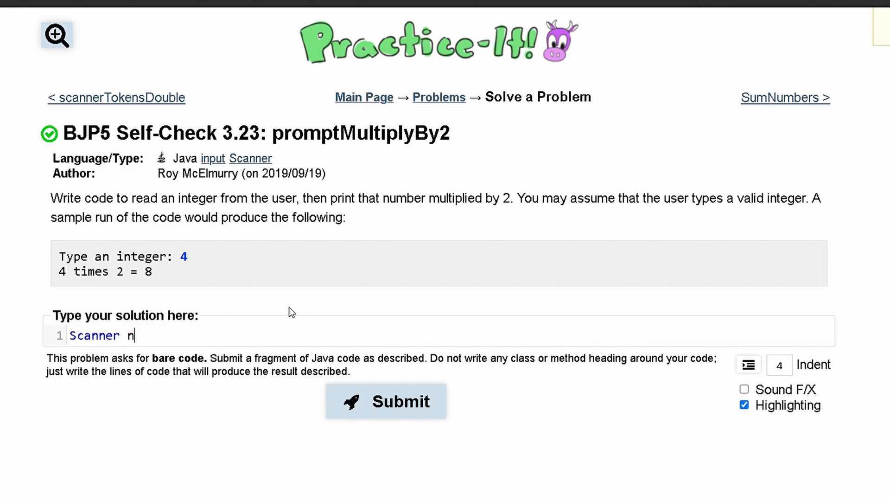
text(s)
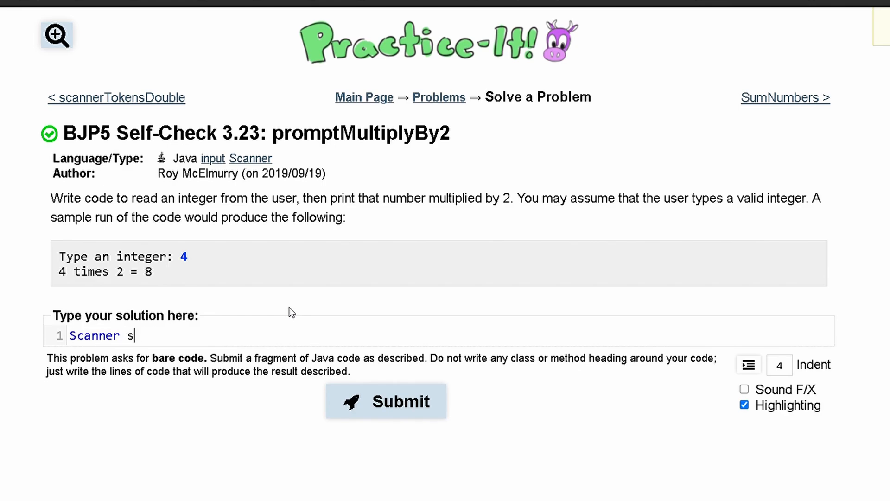
text(can =)
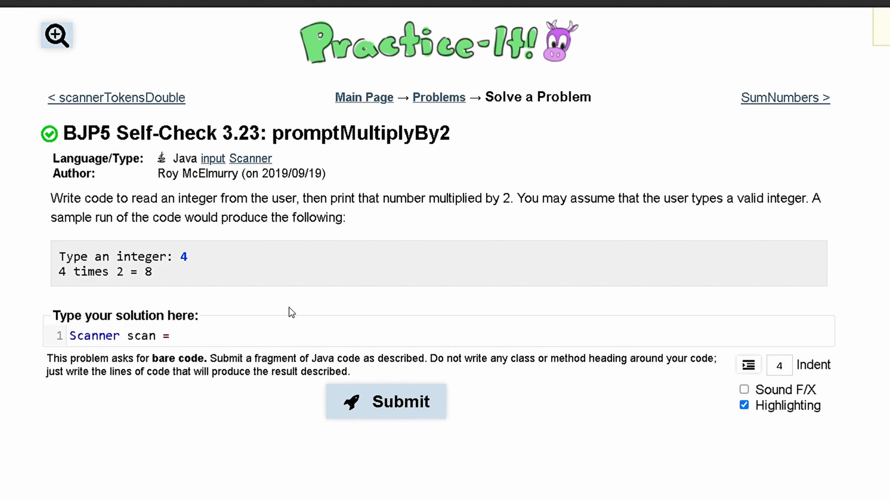
text(new Sca)
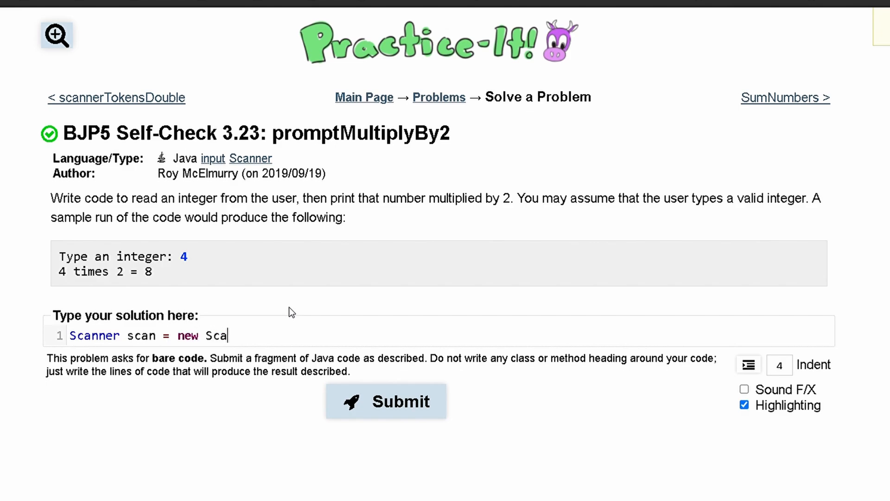
text(nner())
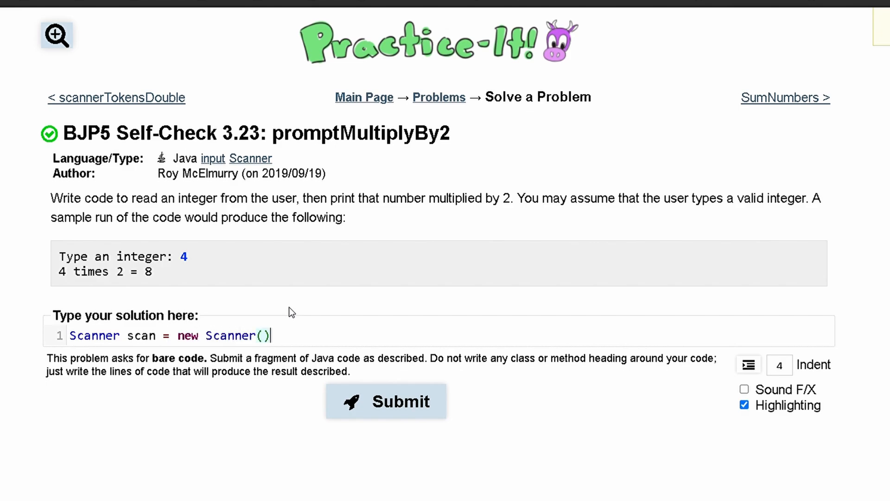
text(;)
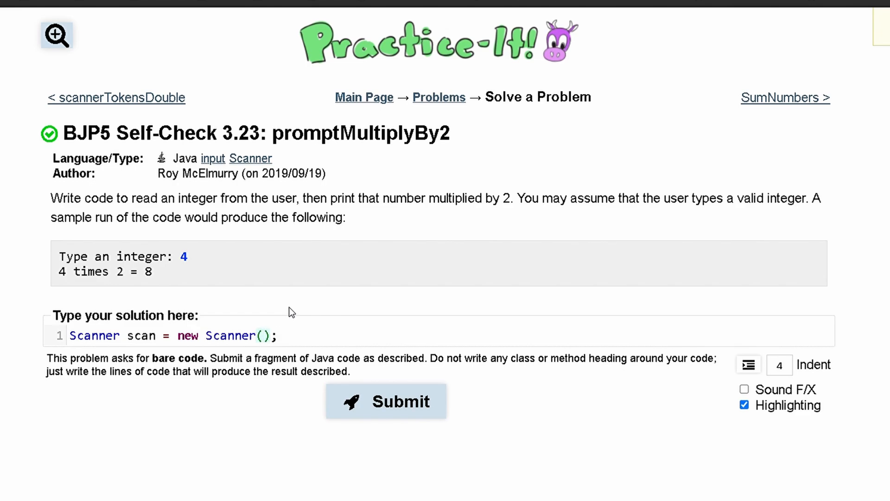
text(System.in)
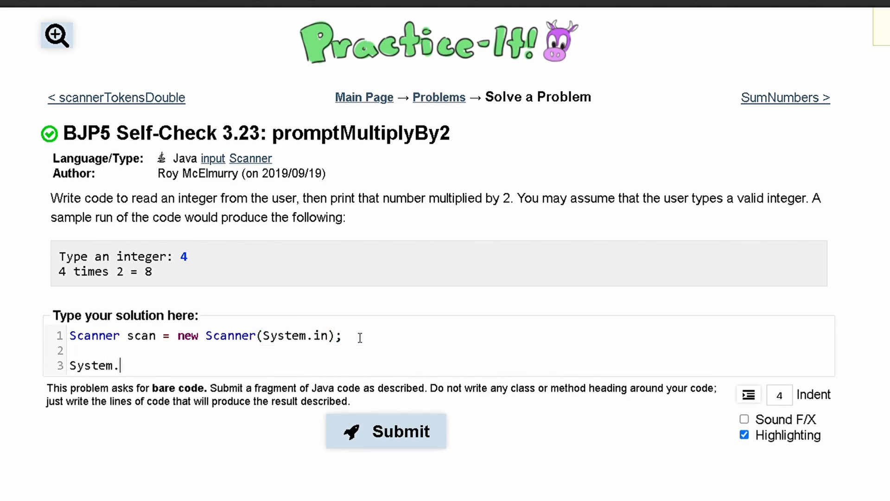
Complete line 3 as System.out.print("Type an integer: "); and move to line 4
text(out.print)
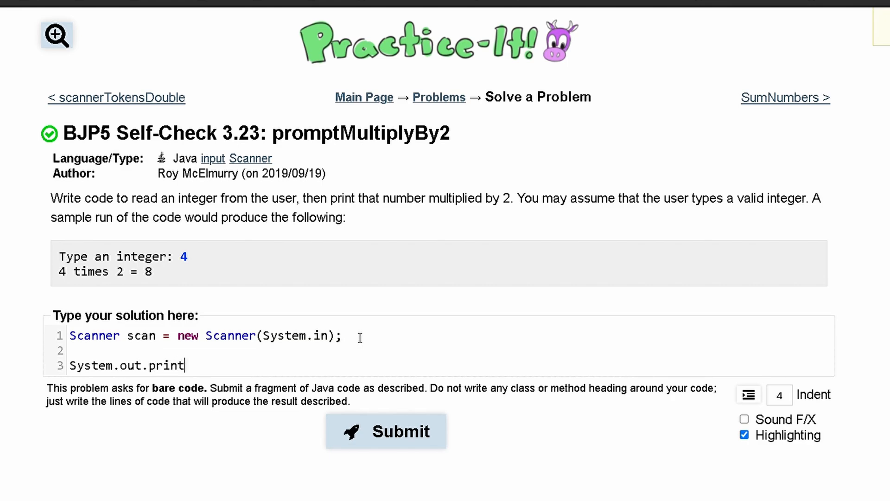
text(())
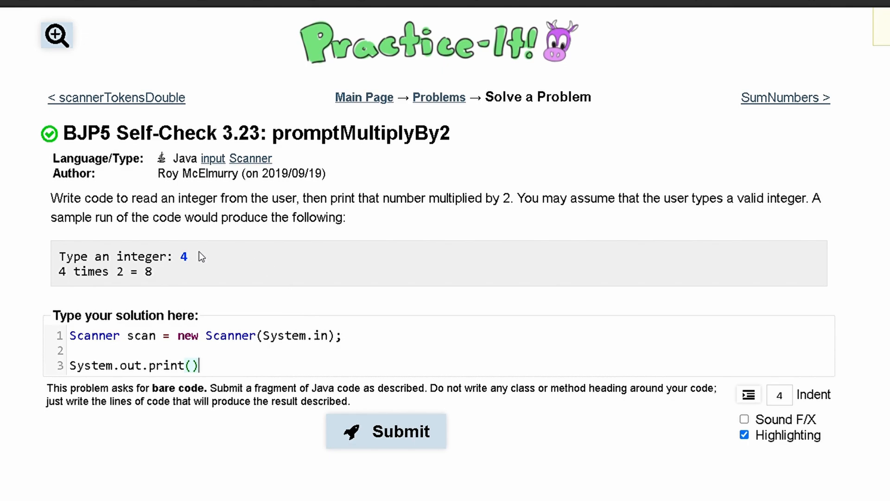
double_click(183, 256)
text(")
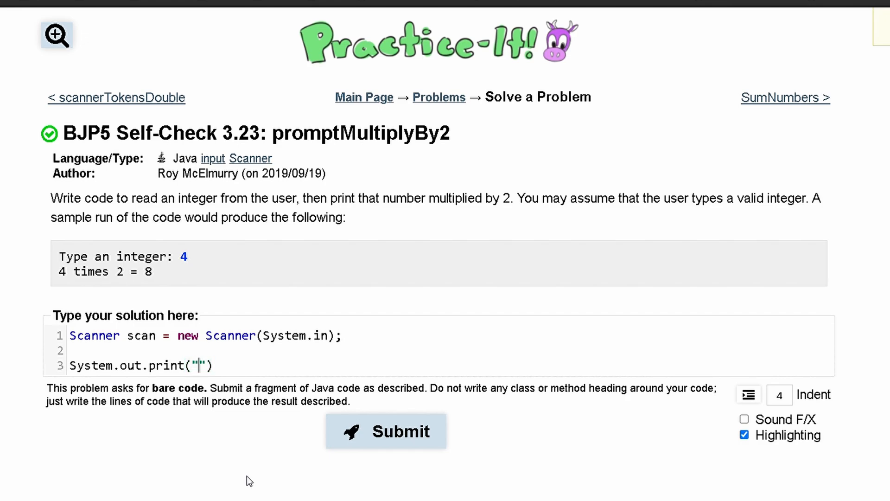
text(tYPE)
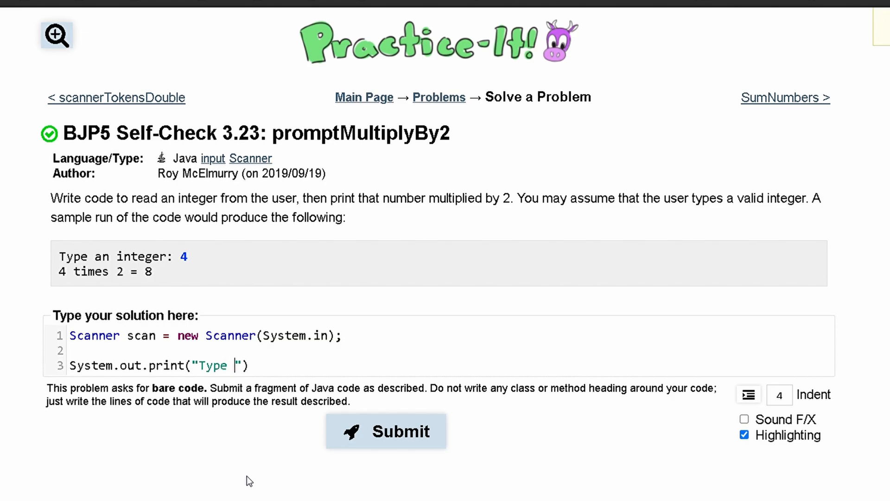
text(an integer)
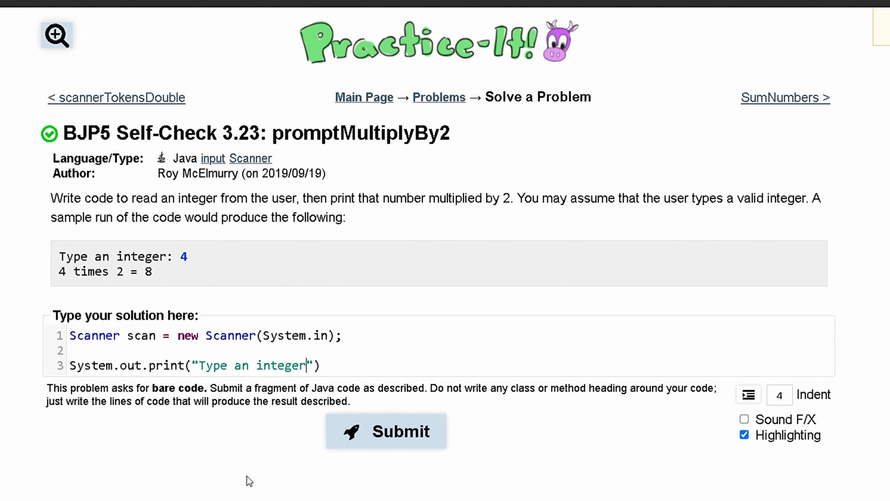
text(: ");)
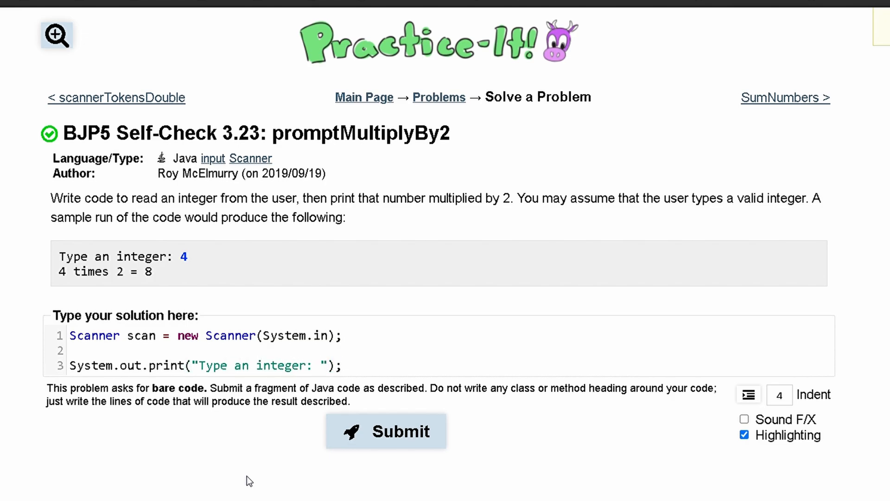
click(340, 365)
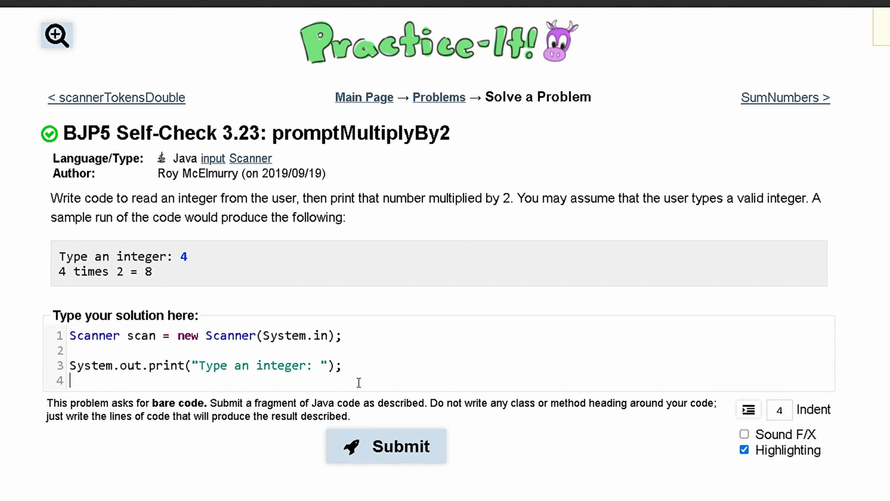
Write int store= scan.nextInt(); on line 4 and start line 6 with S
text(int)
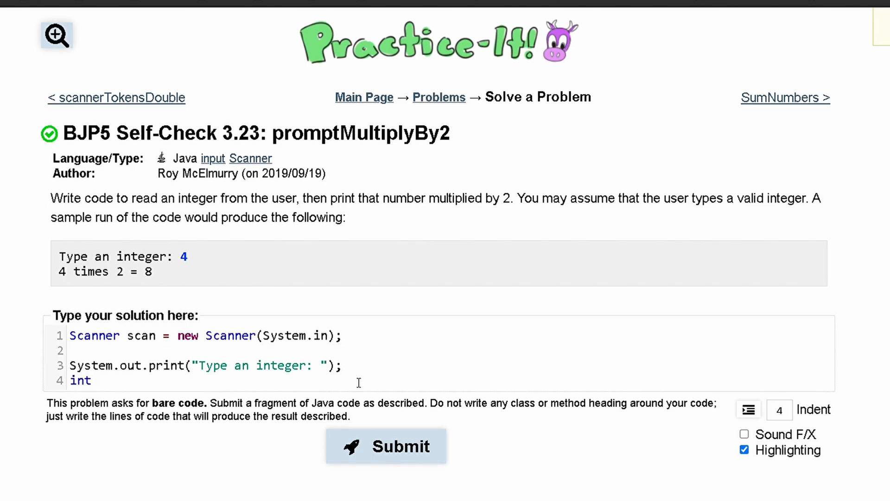
text(store=)
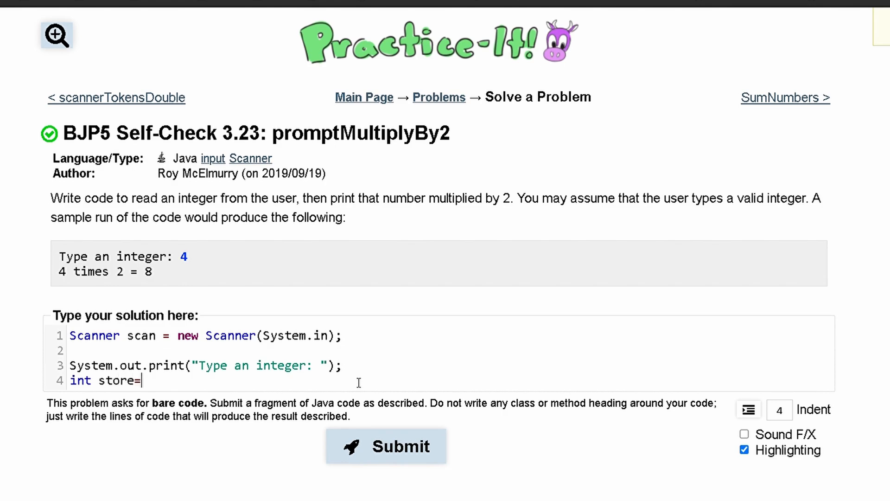
text(scan)
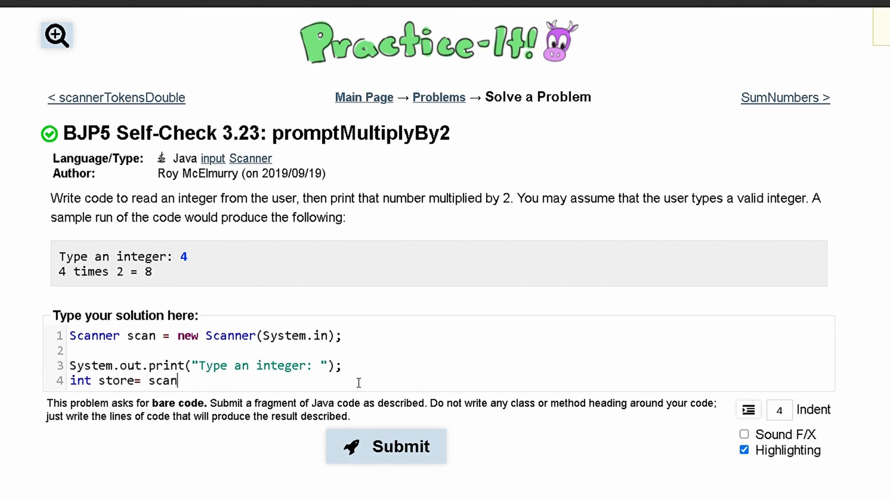
text(.nextIn)
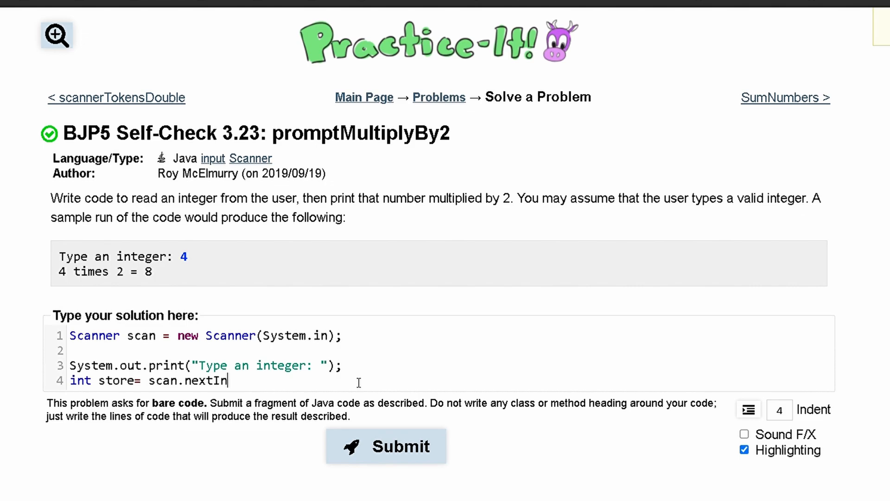
text(t();)
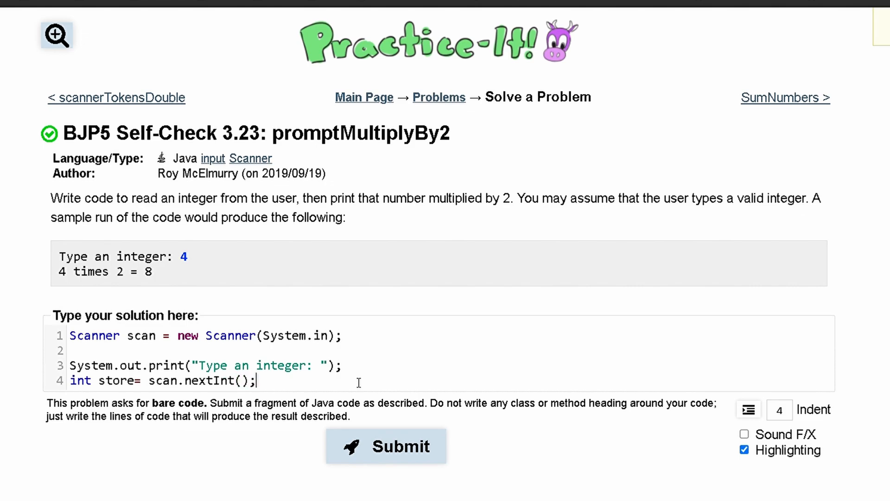
key(Enter)
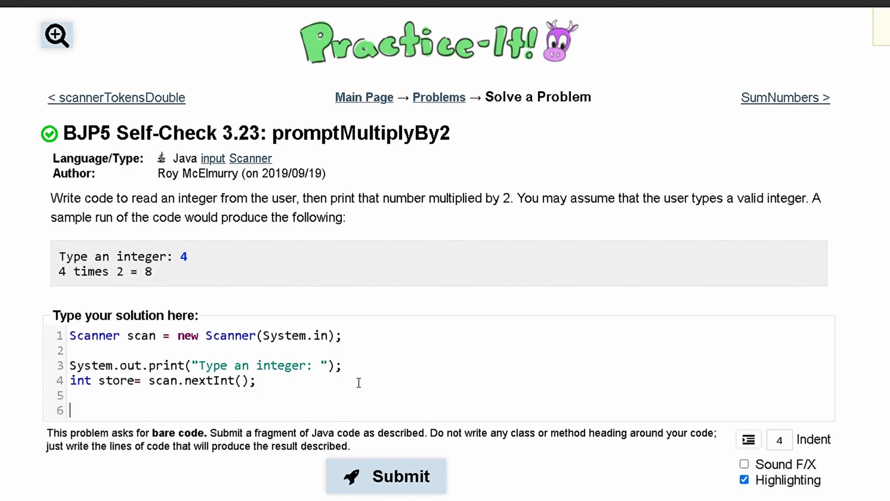
text(S)
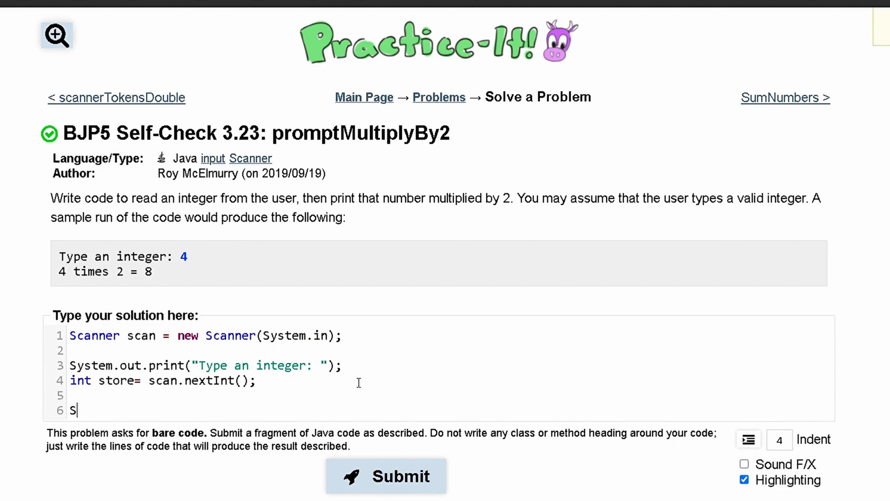
Write System.out.println(store + "times 2 = " + store*2); on line 6
text(ystem.out.p)
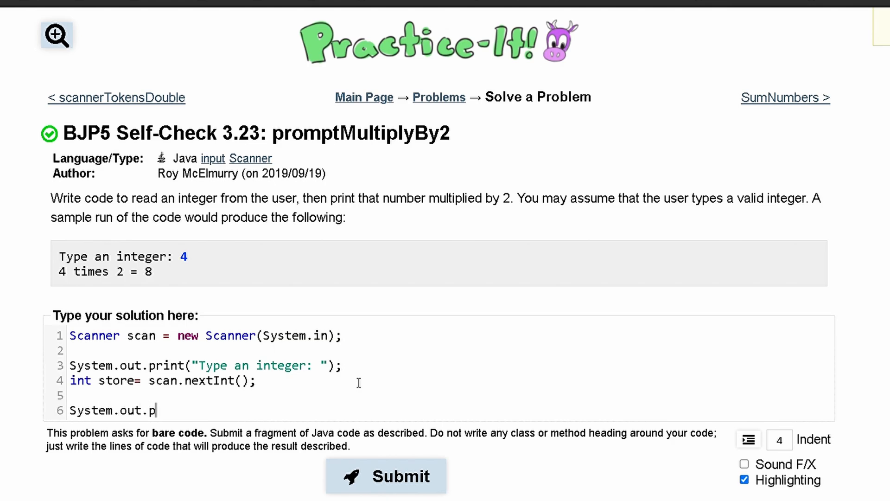
text(rintln())
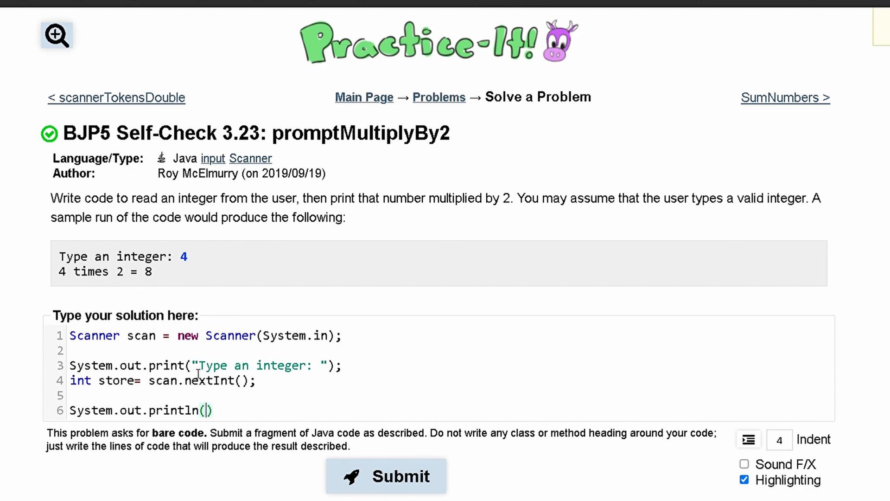
mouse_move(268, 425)
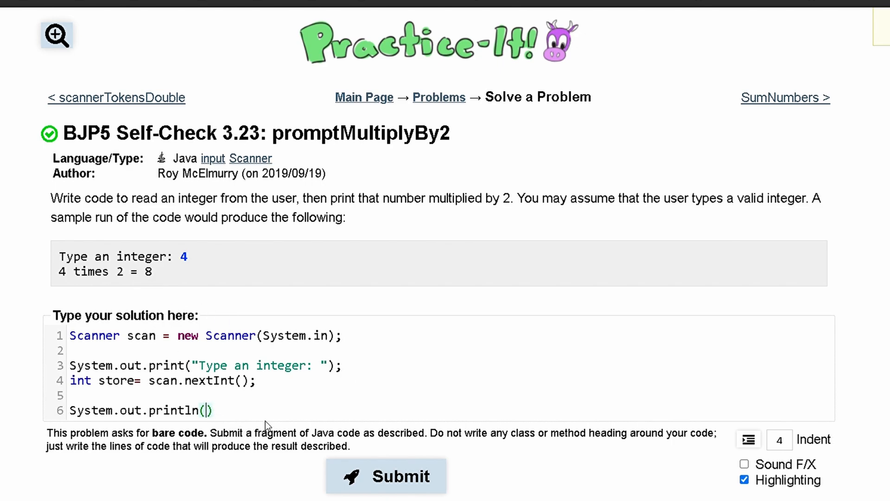
mouse_move(188, 269)
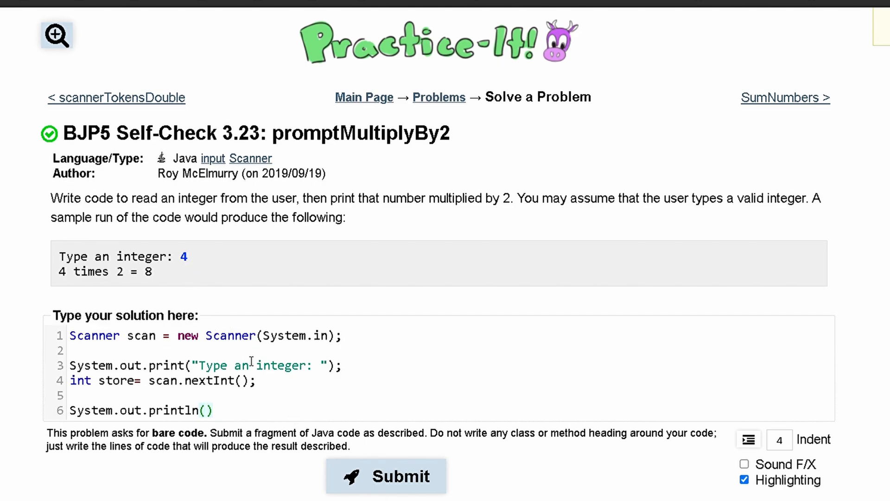
text(store + "tim)
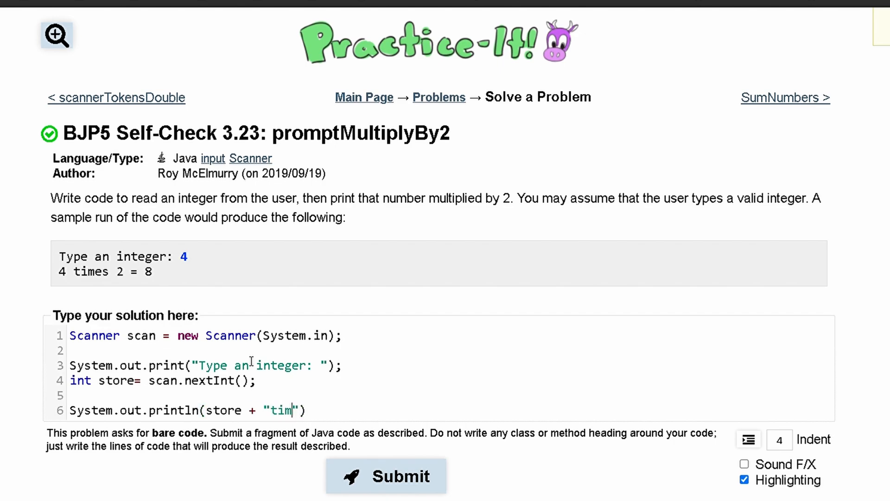
text(es 2 =)
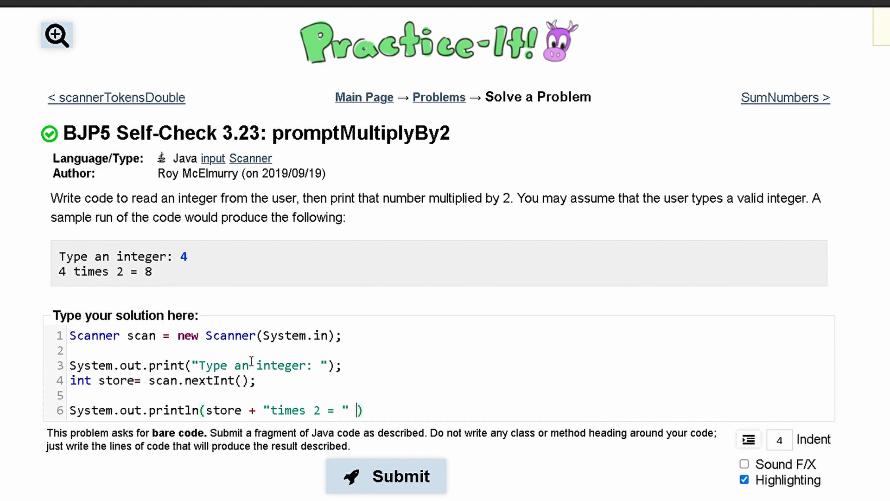
text(+)
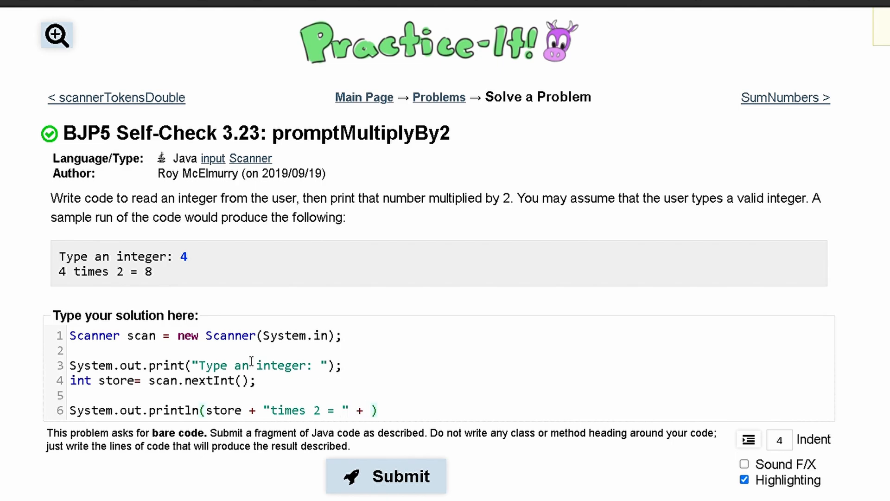
text(store*2)
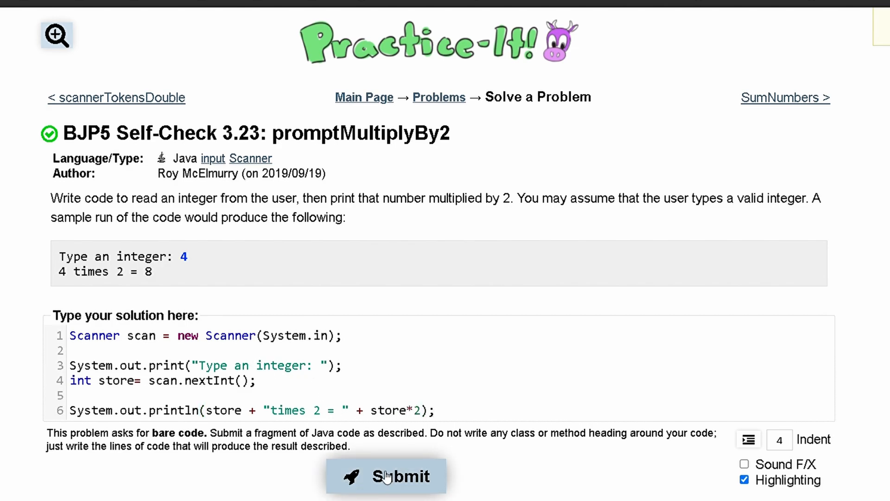
Submit the solution and review the 0 of 6 failing test output
click(385, 475)
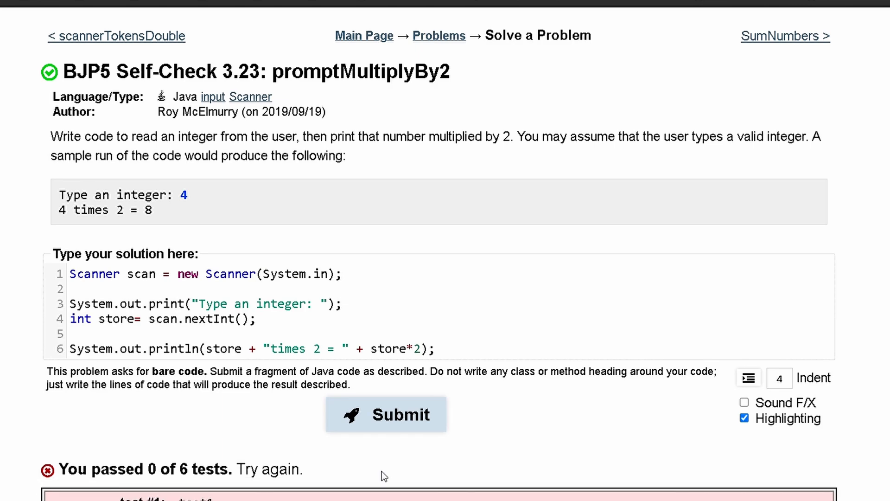
scroll(down, 3)
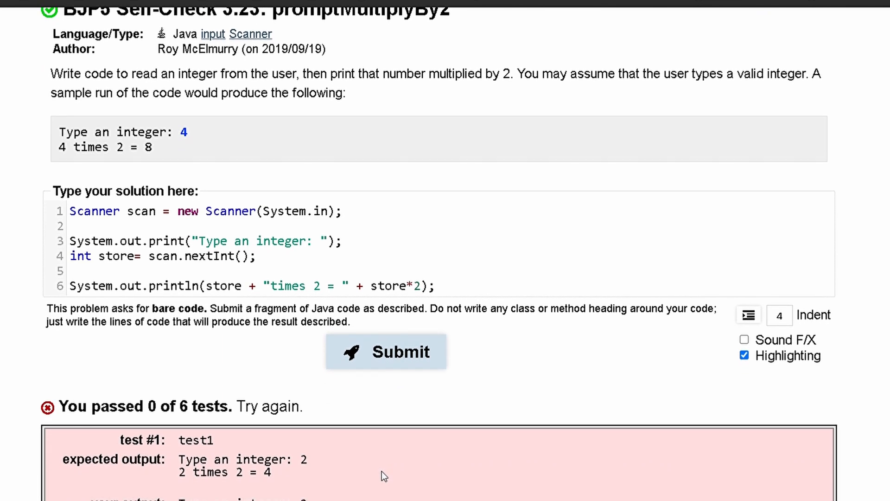
scroll(down, 3)
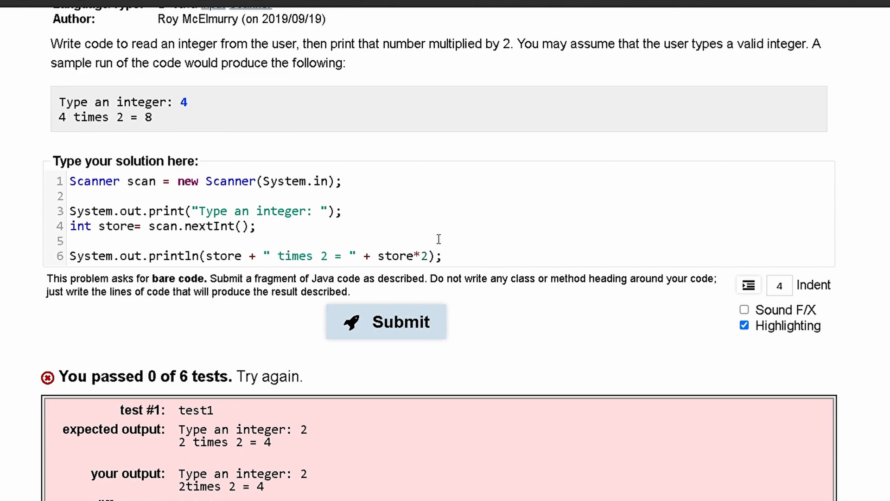
Resubmit the corrected solution and review the six passing tests
click(386, 321)
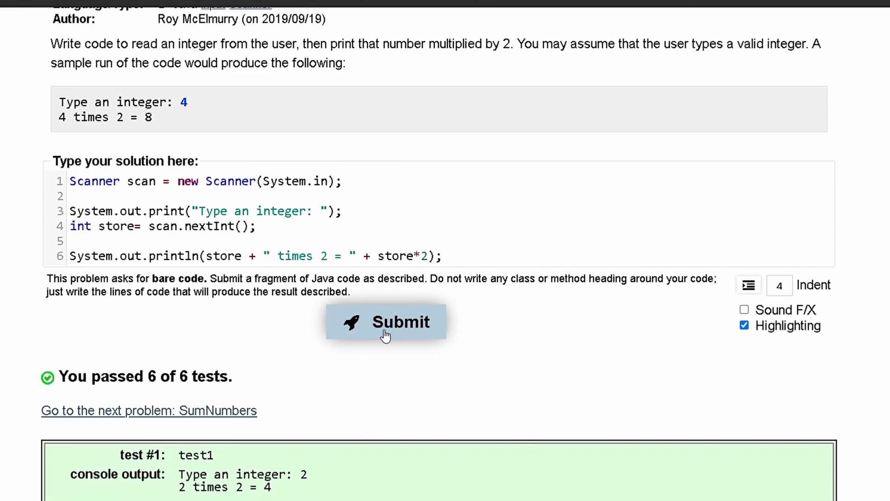
scroll(down, 3)
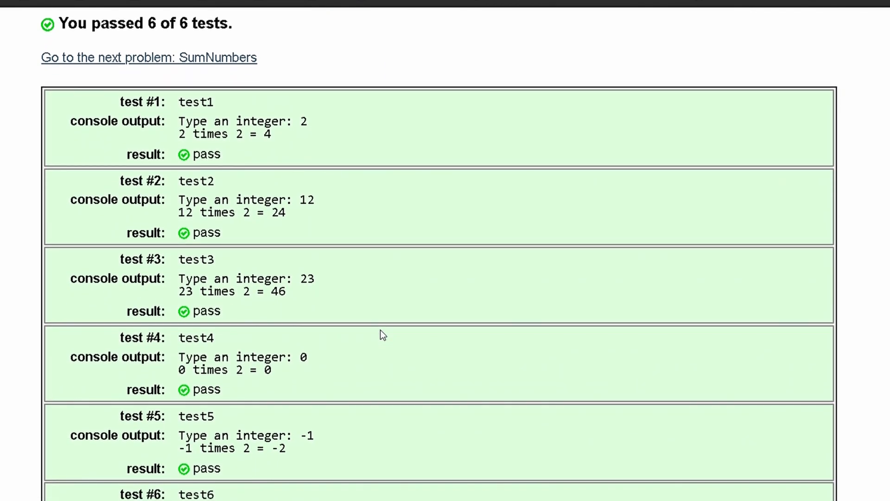